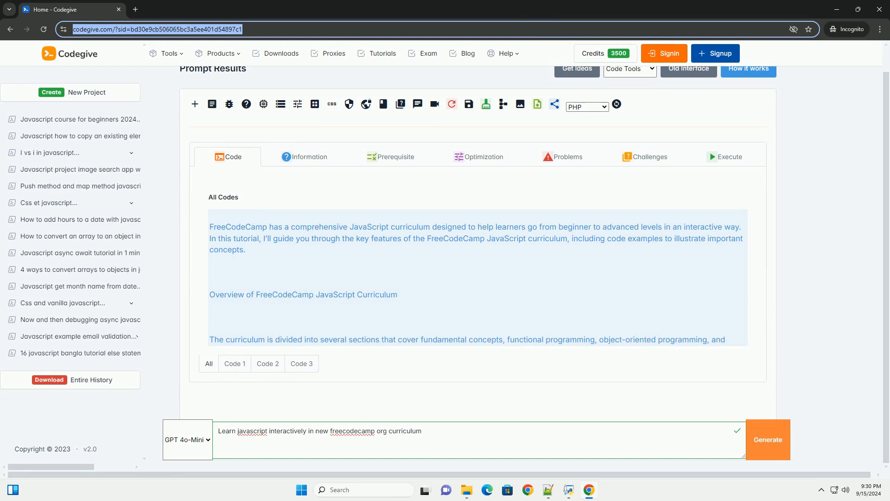
{"action": "scroll", "scroll_direction": "down", "scroll_amount": 3}
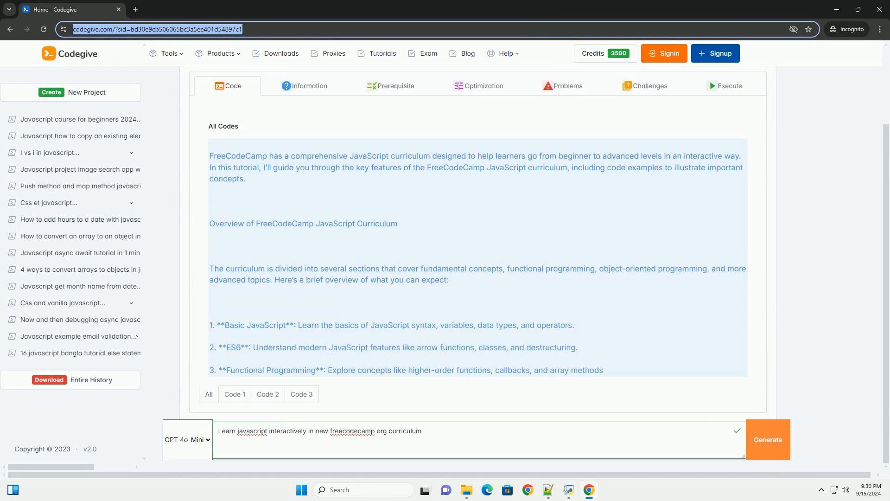
{"action": "scroll", "scroll_direction": "down", "scroll_amount": 3}
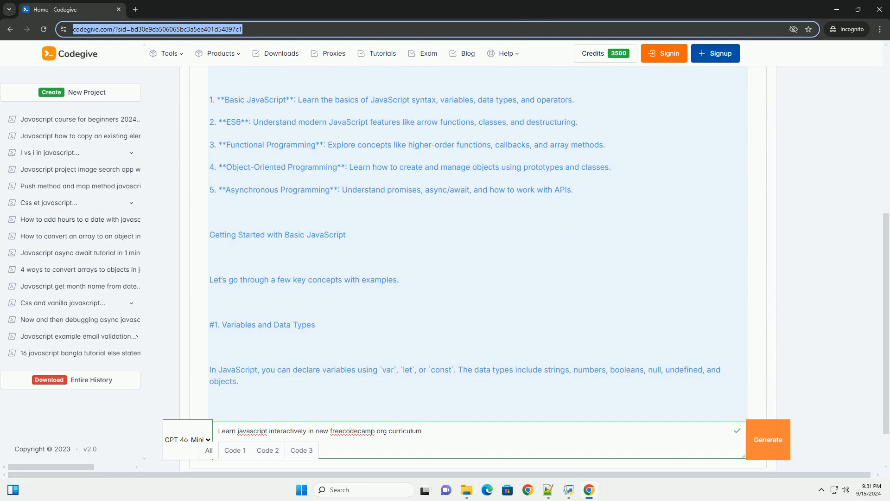
{"action": "scroll", "scroll_direction": "down", "scroll_amount": 3}
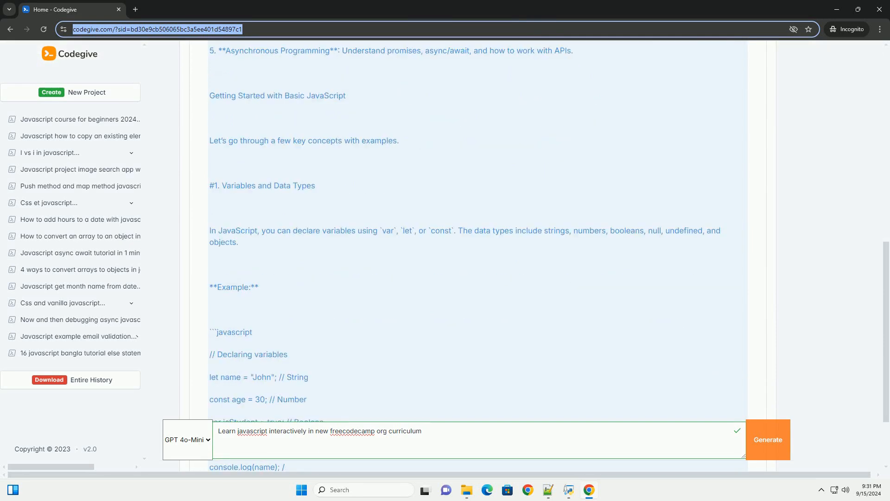
{"action": "scroll", "scroll_direction": "down", "scroll_amount": 3}
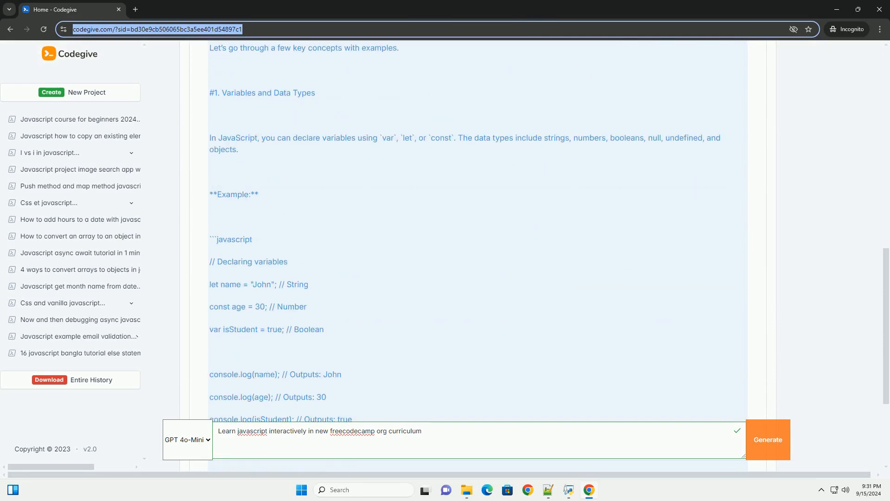
{"action": "scroll", "scroll_direction": "down", "scroll_amount": 3}
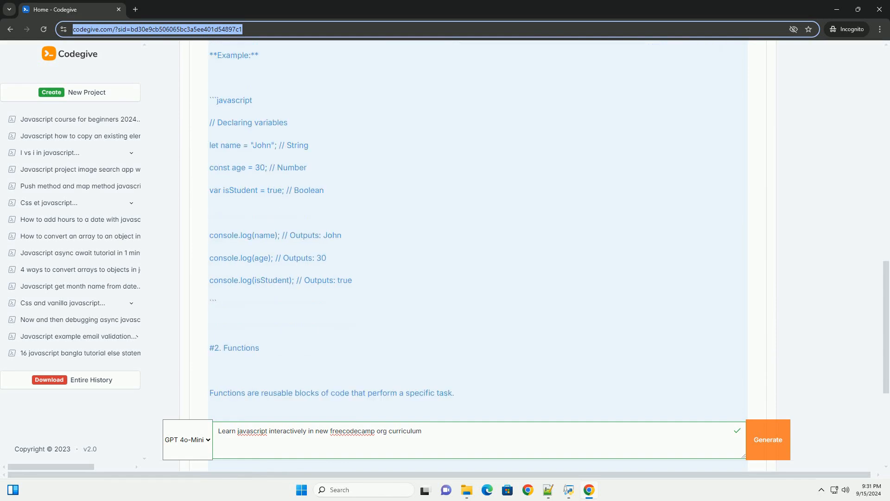
{"action": "scroll", "scroll_direction": "down", "scroll_amount": 3}
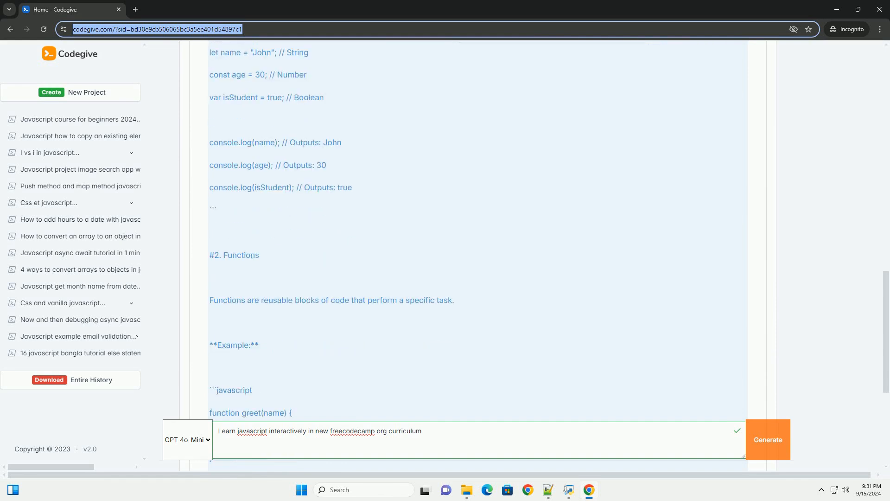
{"action": "scroll", "scroll_direction": "down", "scroll_amount": 3}
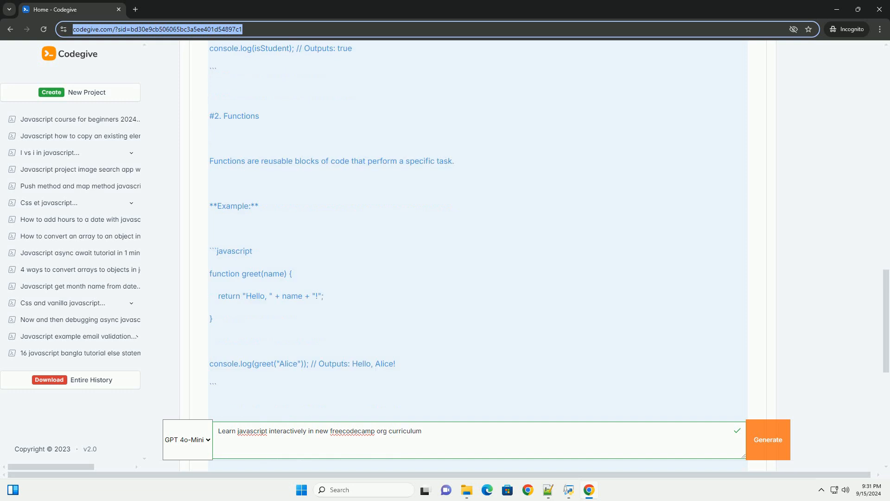
{"action": "scroll", "scroll_direction": "down", "scroll_amount": 3}
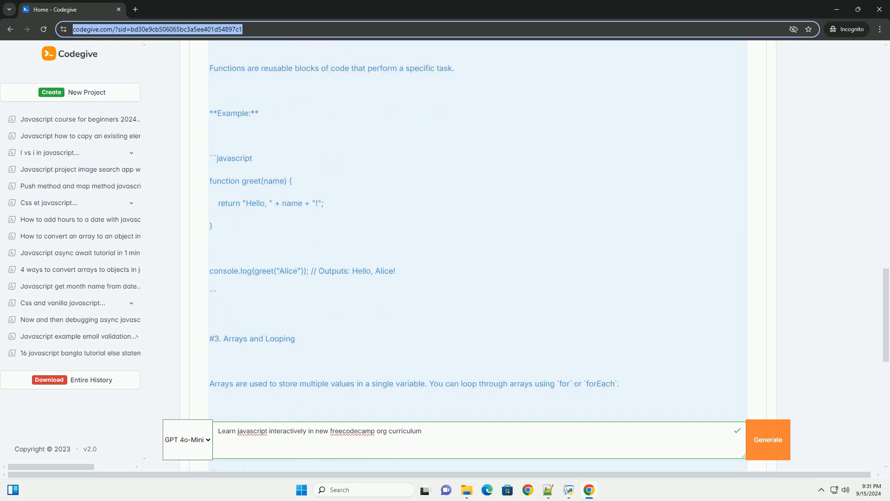
{"action": "scroll", "scroll_direction": "down", "scroll_amount": 3}
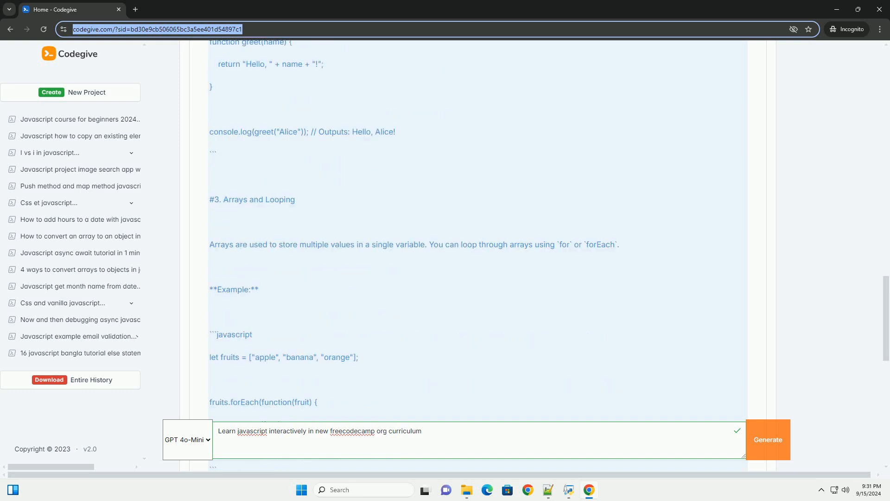
{"action": "scroll", "scroll_direction": "down", "scroll_amount": 3}
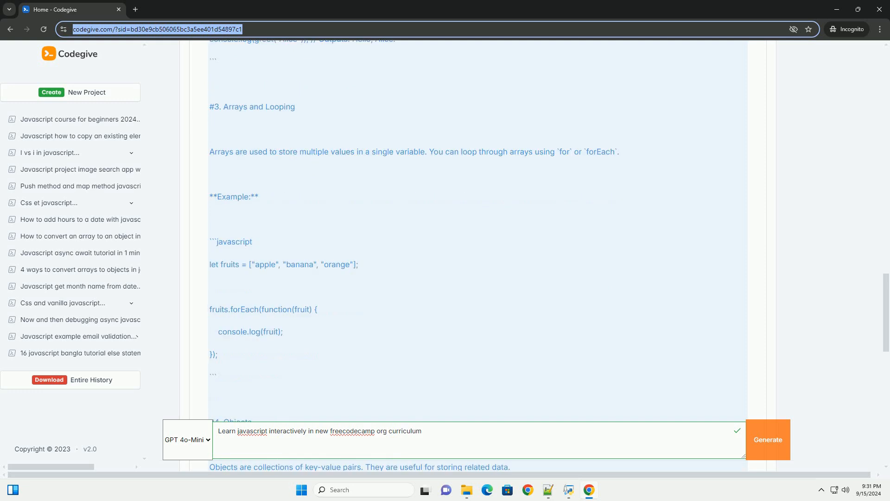
{"action": "scroll", "scroll_direction": "down", "scroll_amount": 3}
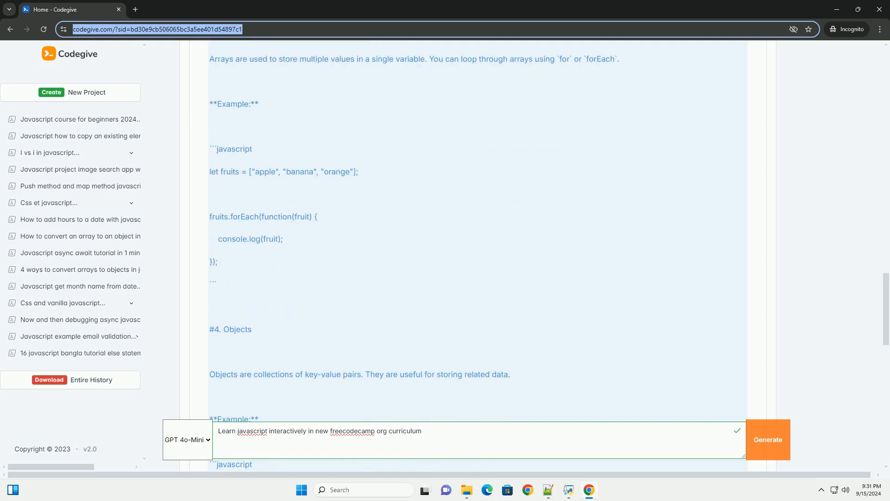
{"action": "scroll", "scroll_direction": "down", "scroll_amount": 3}
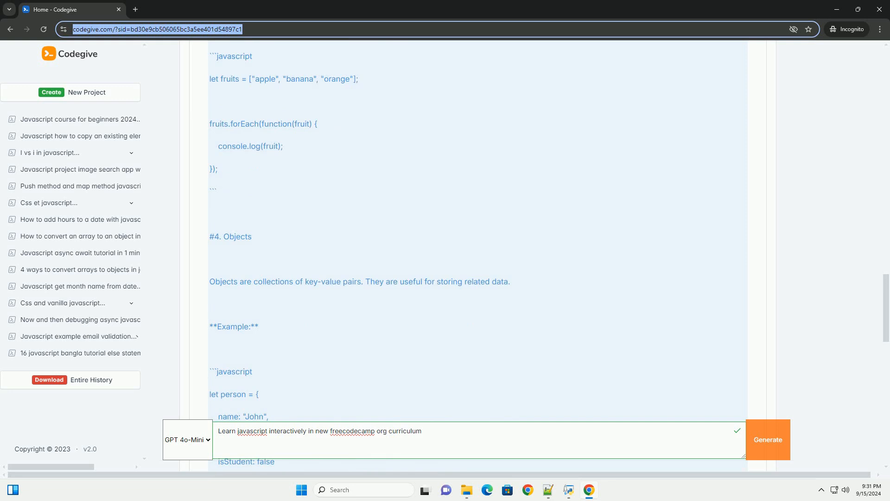
{"action": "scroll", "scroll_direction": "down", "scroll_amount": 3}
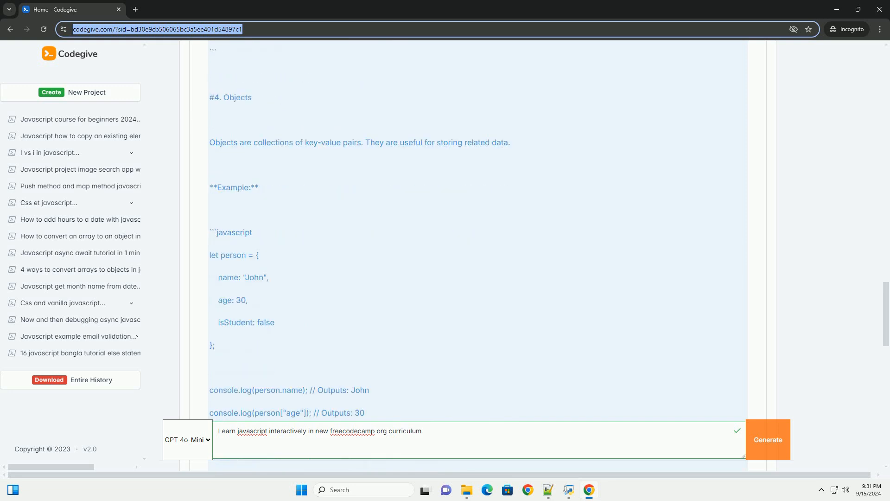
{"action": "scroll", "scroll_direction": "down", "scroll_amount": 3}
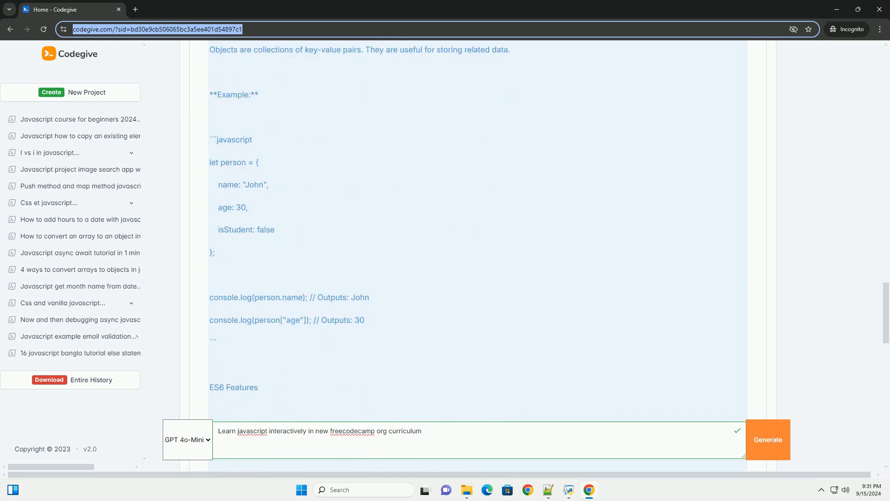
{"action": "scroll", "scroll_direction": "down", "scroll_amount": 3}
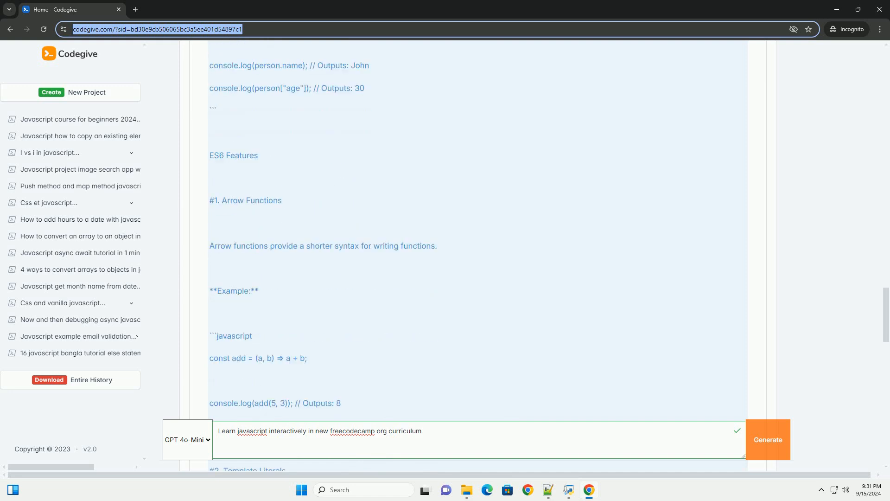
{"action": "scroll", "scroll_direction": "down", "scroll_amount": 3}
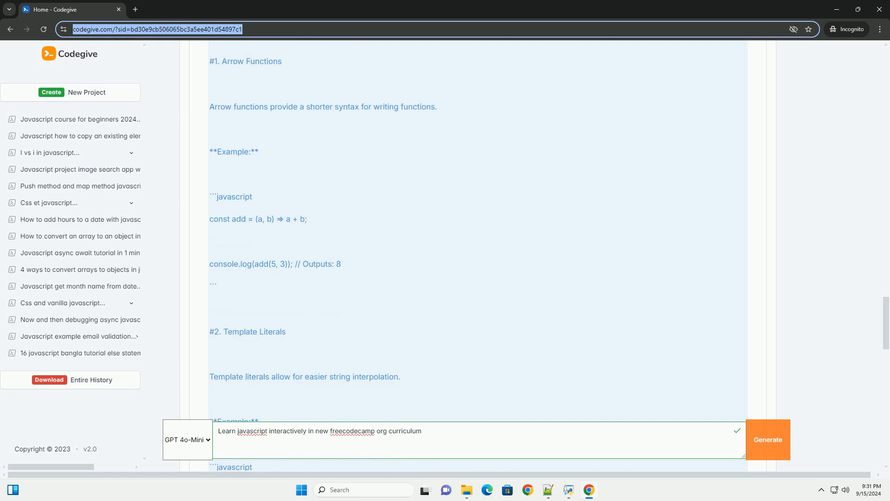
{"action": "scroll", "scroll_direction": "down", "scroll_amount": 3}
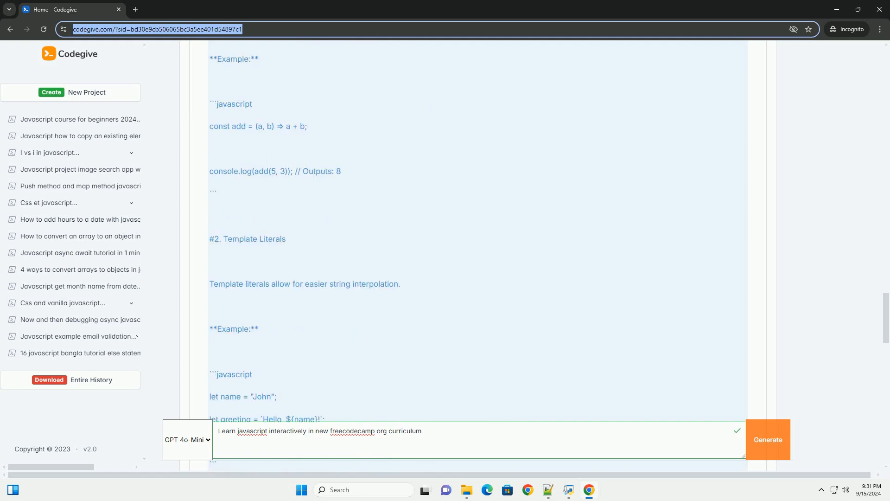
{"action": "scroll", "scroll_direction": "down", "scroll_amount": 3}
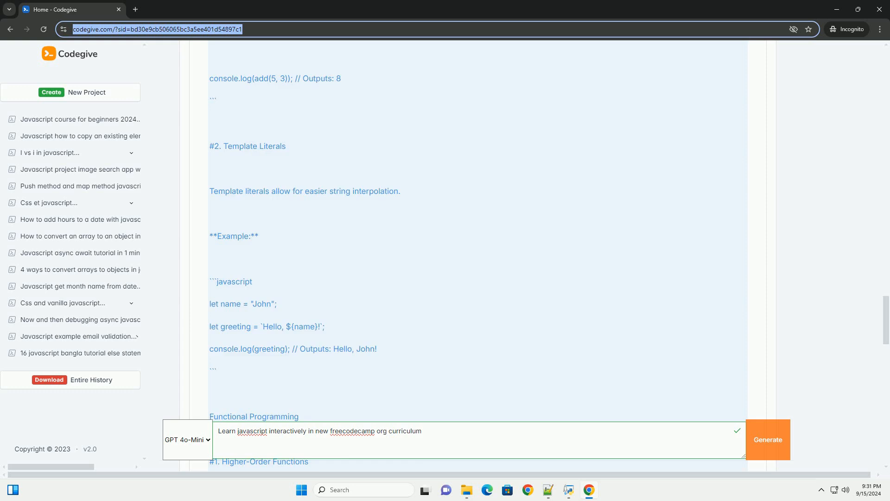
{"action": "scroll", "scroll_direction": "down", "scroll_amount": 3}
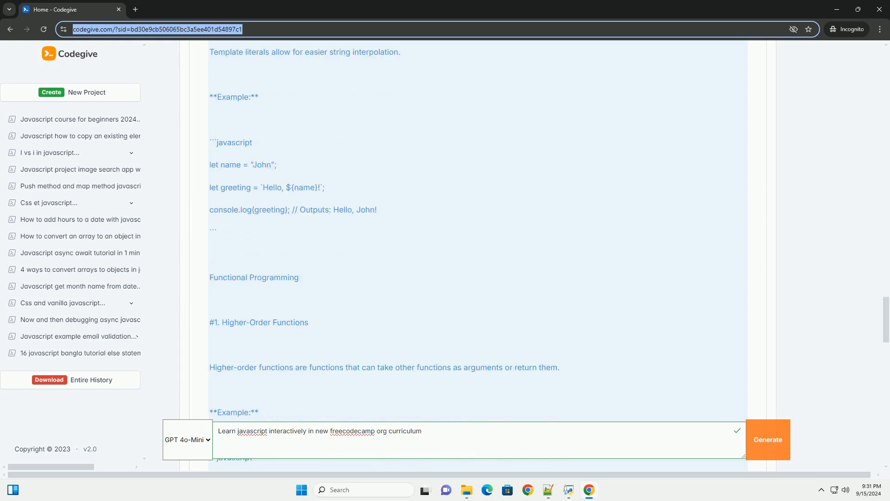
{"action": "scroll", "scroll_direction": "down", "scroll_amount": 3}
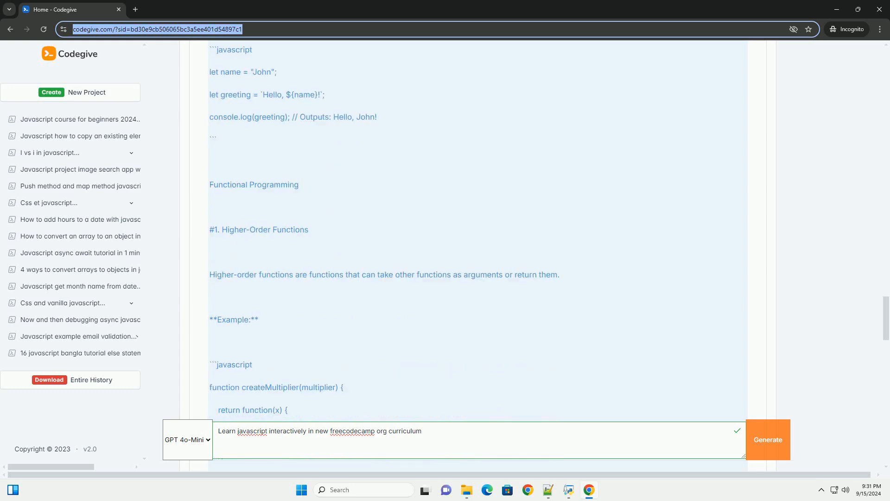
{"action": "scroll", "scroll_direction": "down", "scroll_amount": 3}
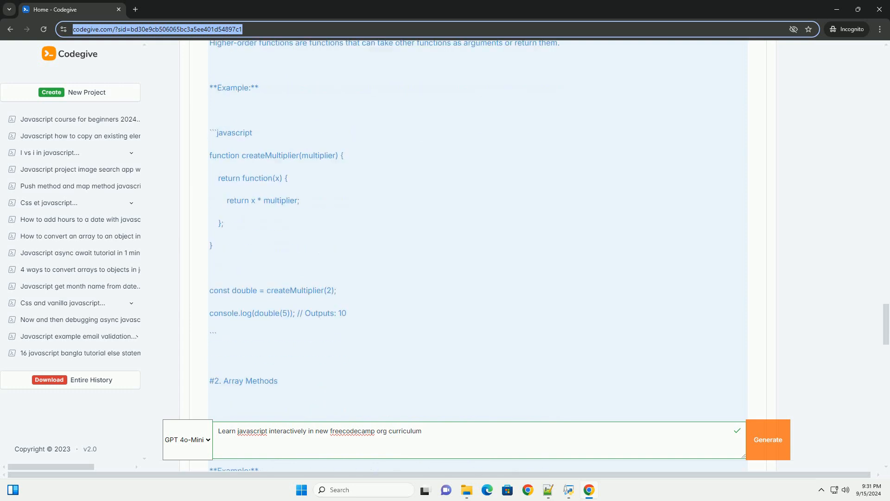
{"action": "scroll", "scroll_direction": "down", "scroll_amount": 3}
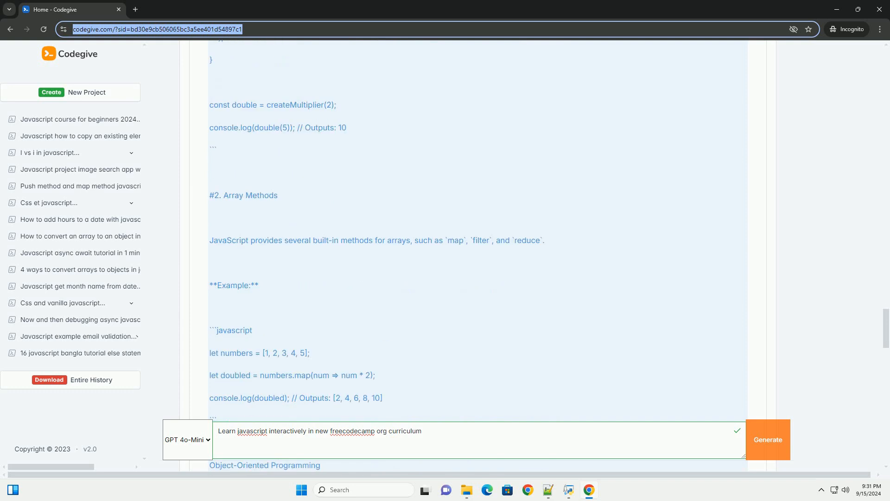
{"action": "scroll", "scroll_direction": "down", "scroll_amount": 3}
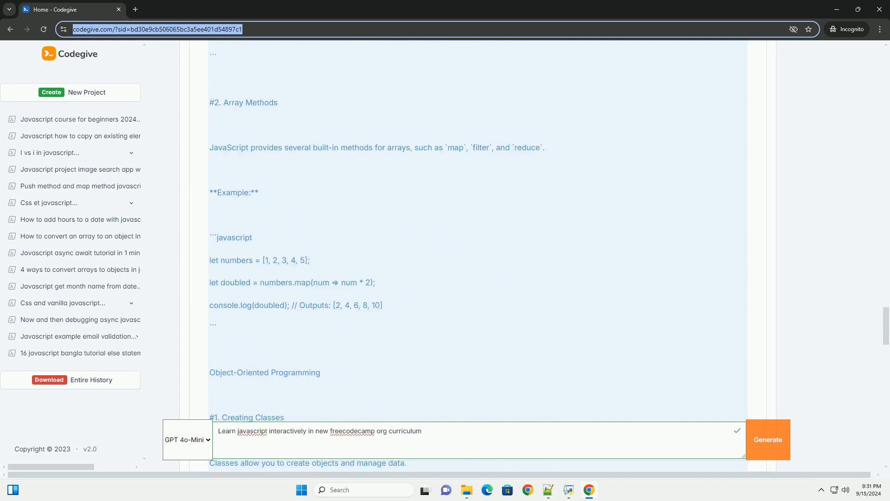
{"action": "scroll", "scroll_direction": "down", "scroll_amount": 3}
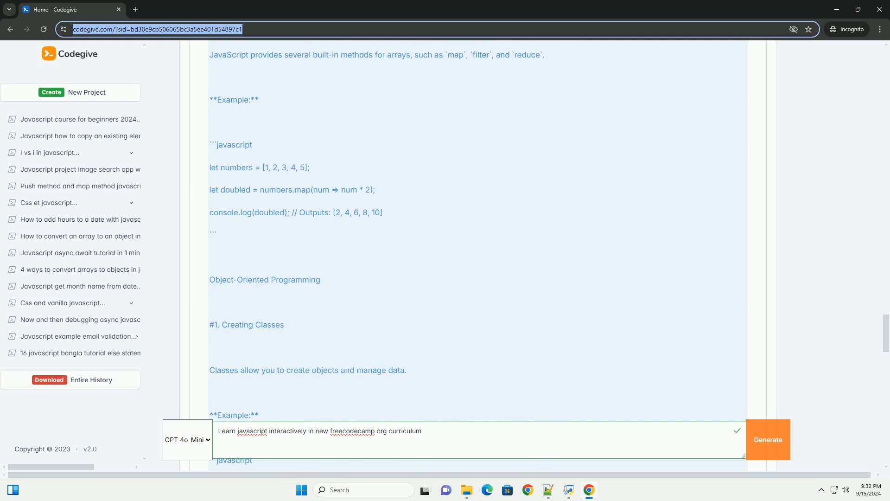
{"action": "scroll", "scroll_direction": "down", "scroll_amount": 3}
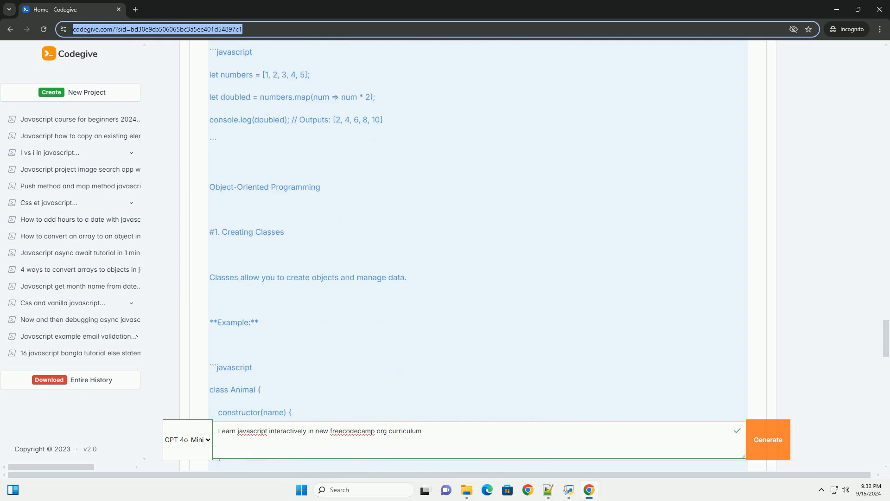
{"action": "scroll", "scroll_direction": "down", "scroll_amount": 3}
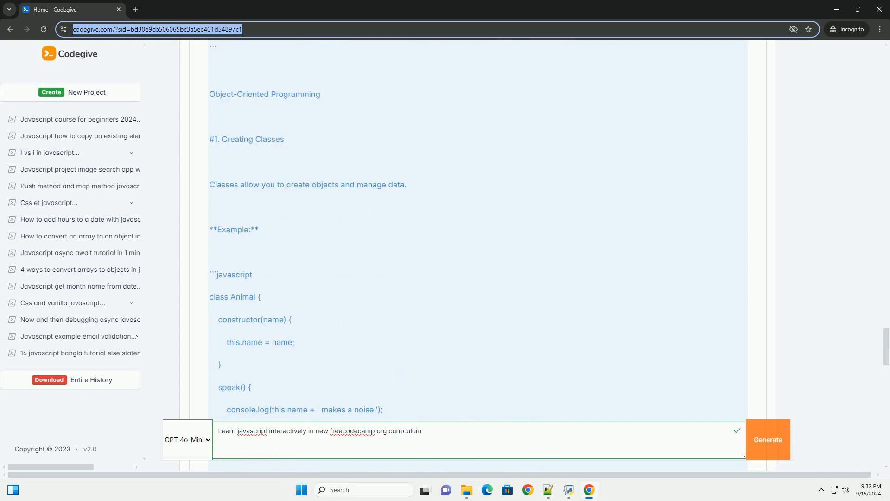
{"action": "scroll", "scroll_direction": "down", "scroll_amount": 3}
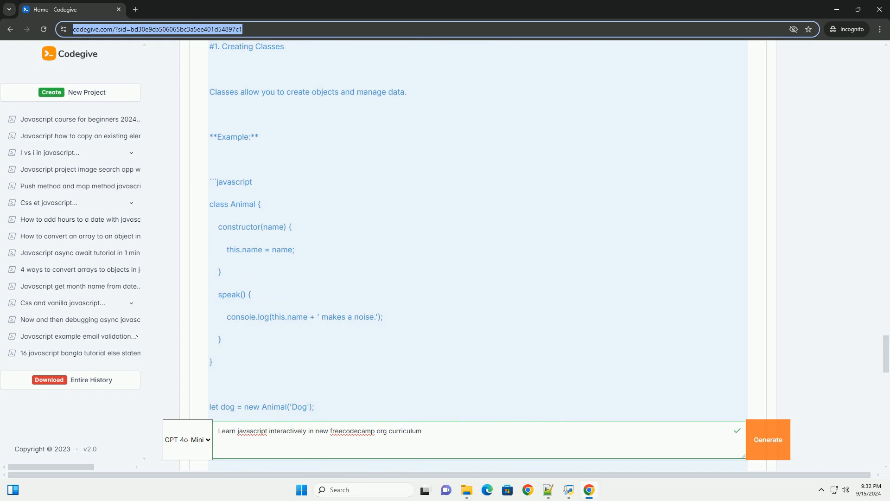